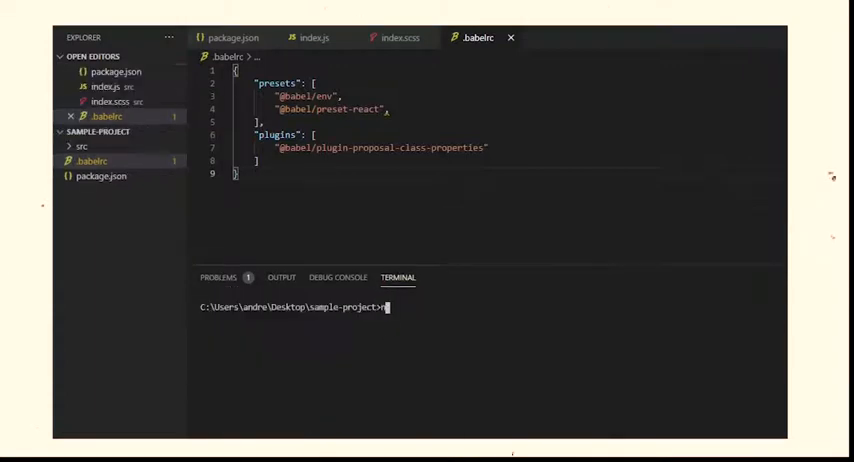
- Install rollup and rollup-plugin-sass as dev dependencies from the terminal
type("npm i -D rollup")
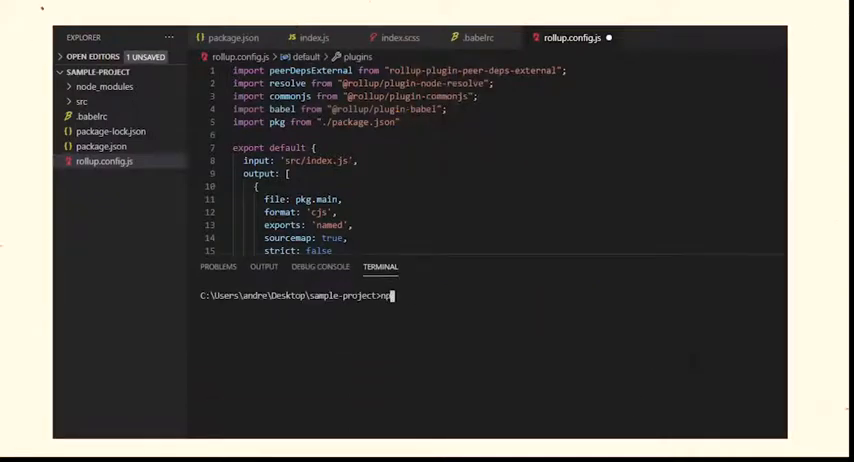
type("pm i -D rollup-plugin-sass")
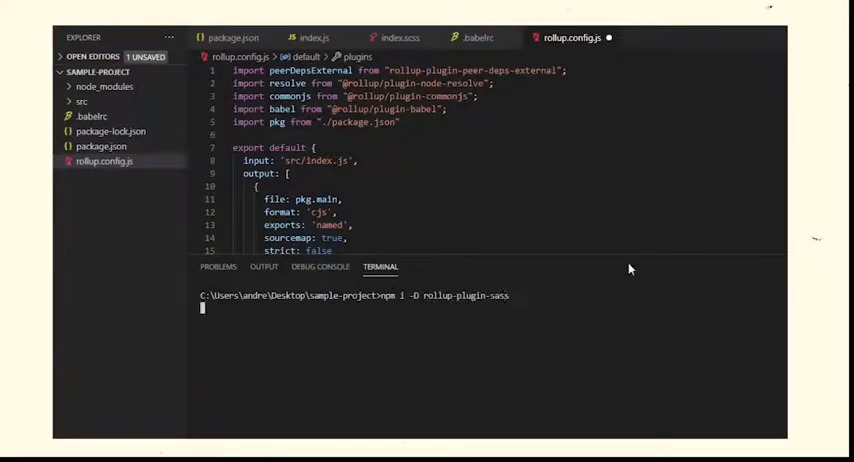
key("Enter")
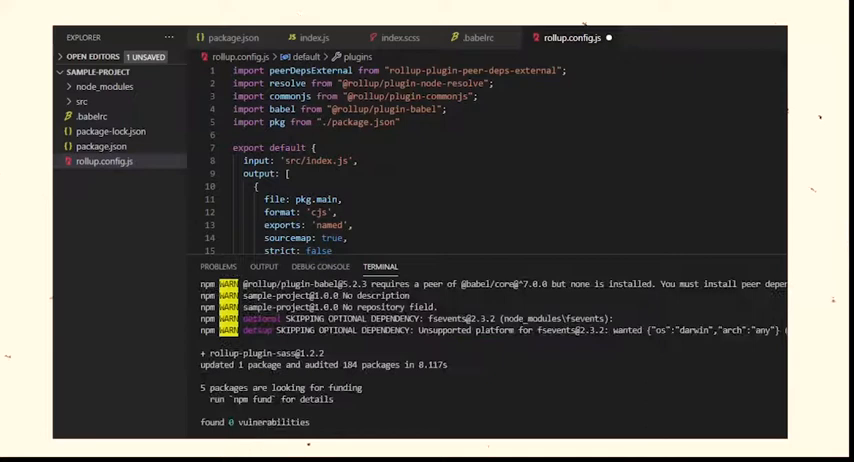
- Point package.json main at dist/index.js, run the build, and start a .gitignore file
left_click(232, 36)
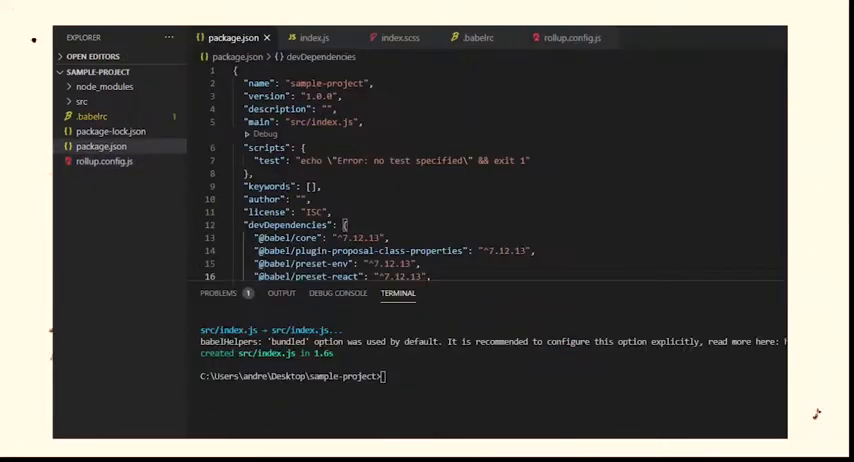
type("dist/index.js")
left_click(492, 376)
type("npm run build")
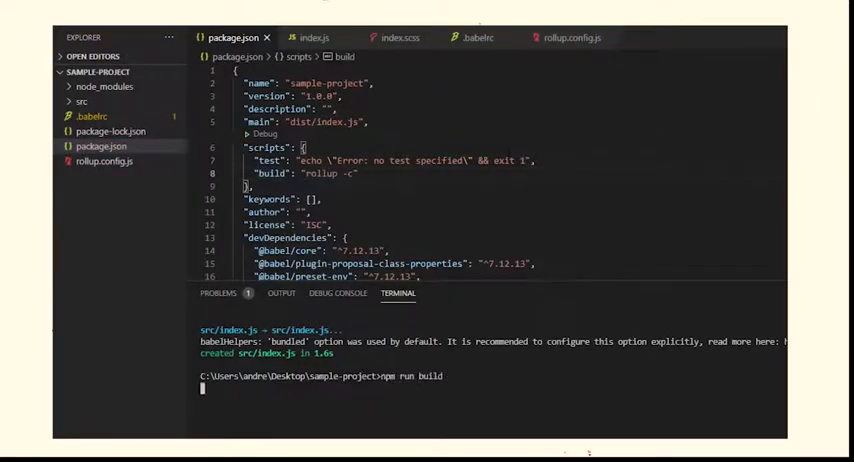
key("Enter")
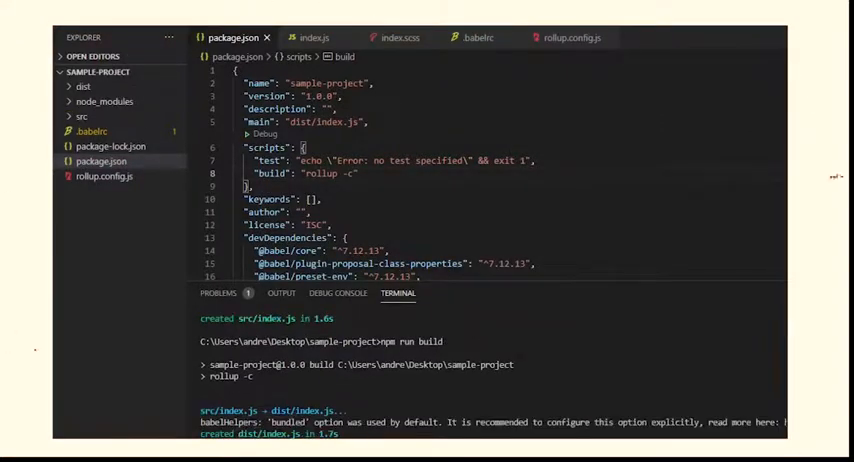
left_click(92, 102)
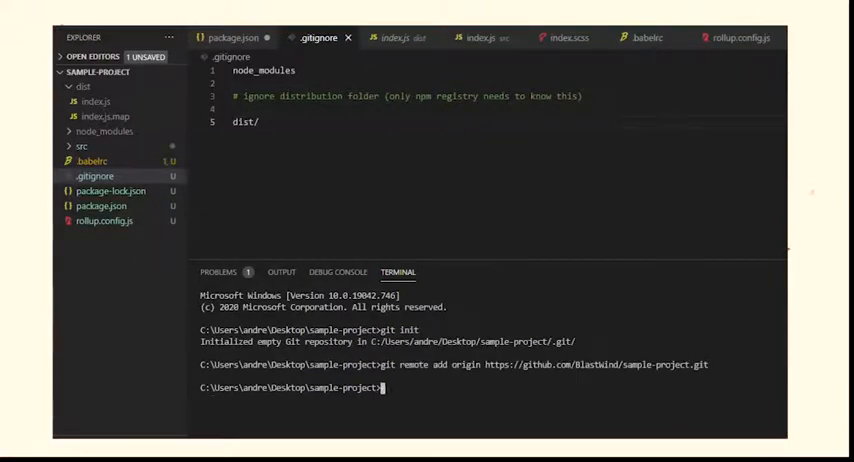
- Commit the initial project files with the message "initial"
type("git commit -m \"initial\"")
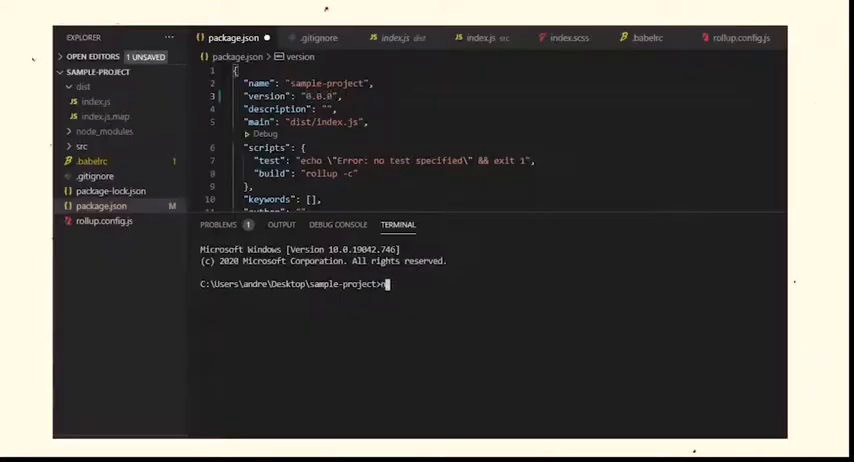
- Log in to npm and publish the scoped package with --access=public
type("npm login")
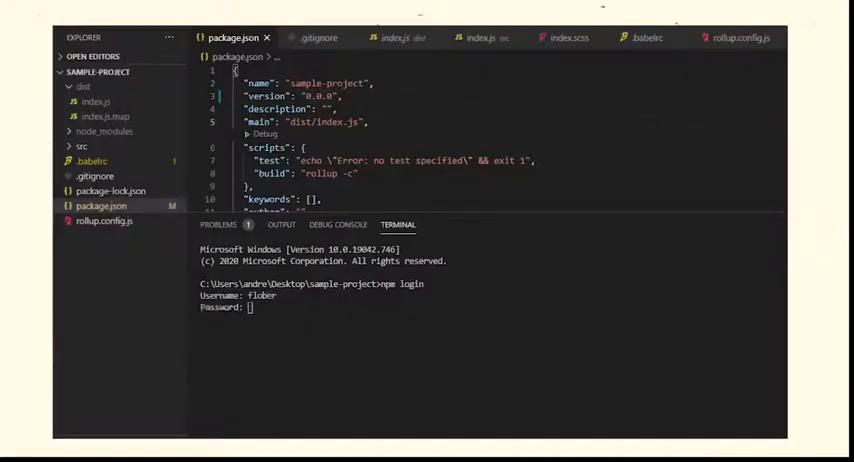
type("npm publish")
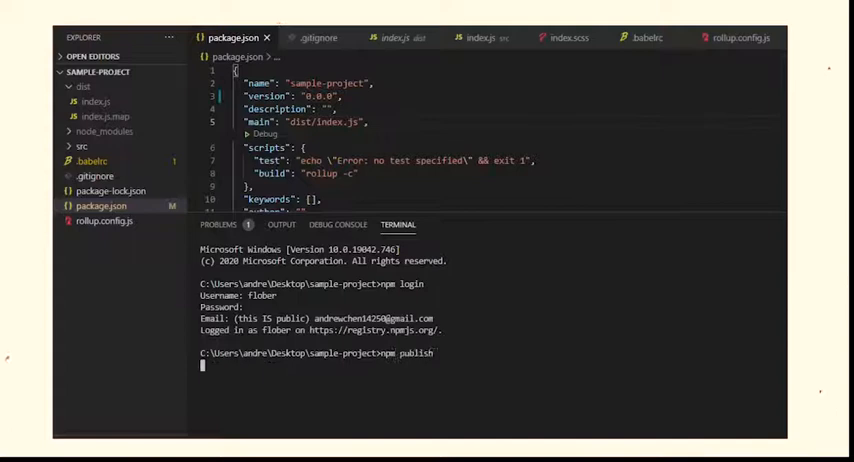
key("Enter")
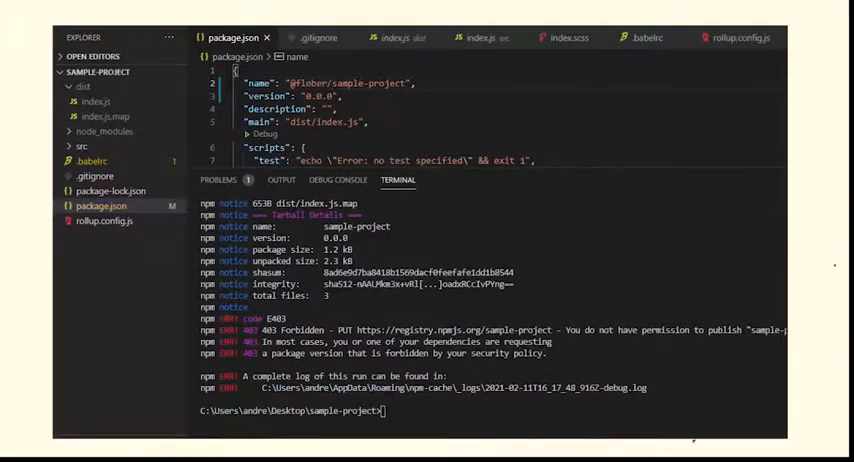
type("npm publish --access=public")
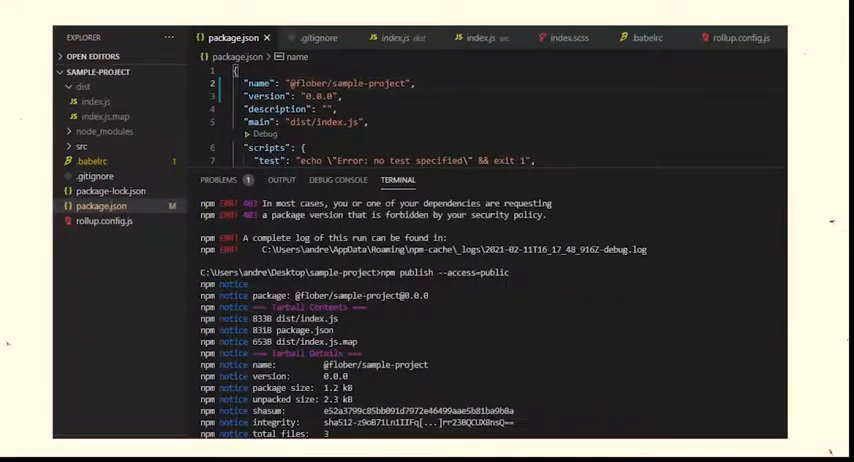
scroll("down", 3)
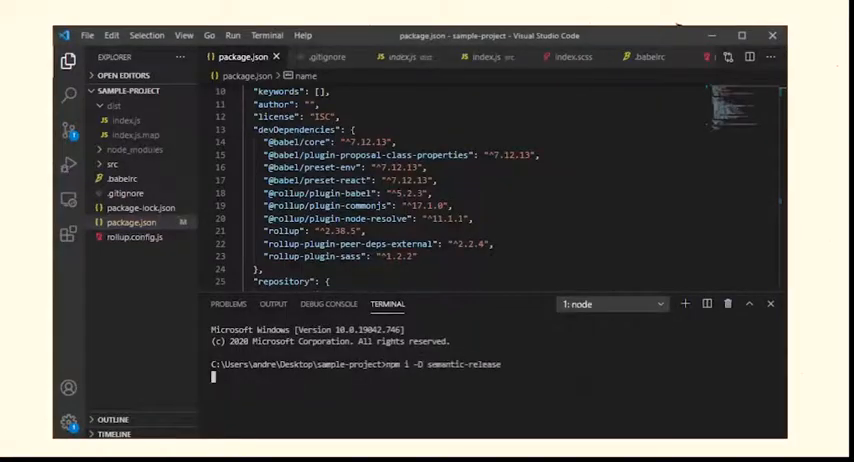
- Install semantic-release locally and semantic-release-cli globally, then run its setup
key("Enter")
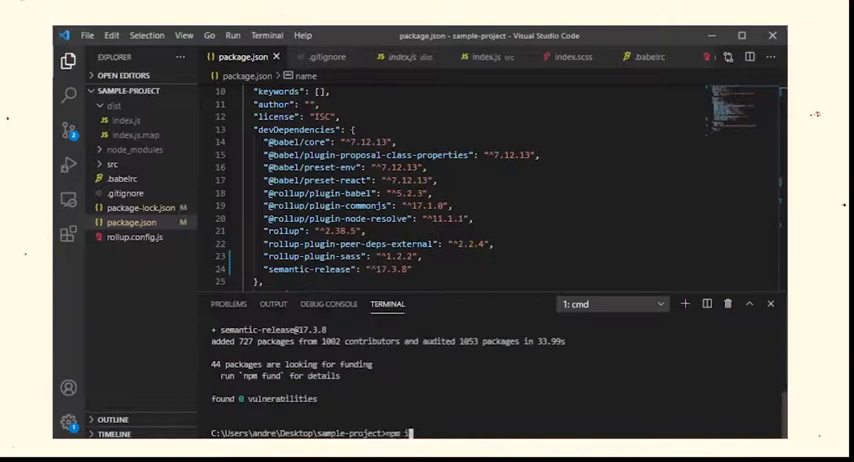
type("npm i -g semantic-release-cli")
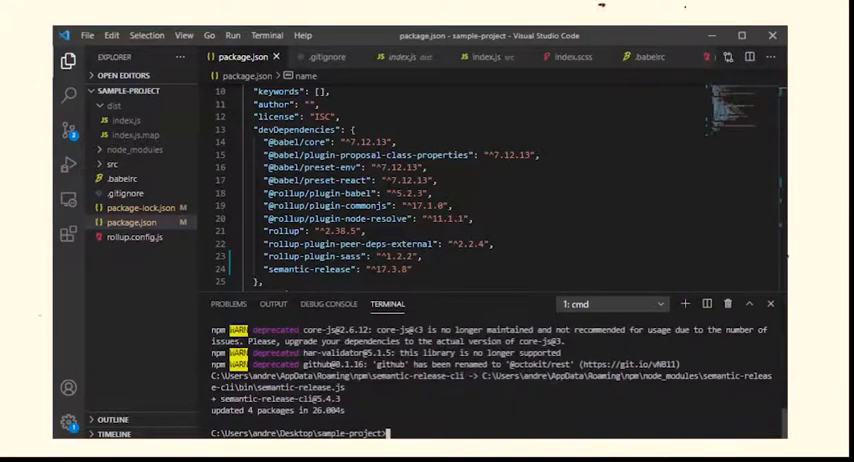
type("semantic-release-cli")
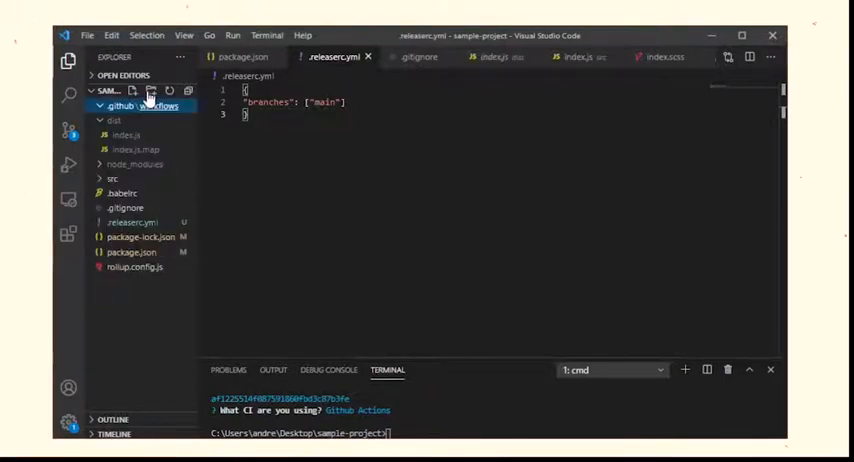
- Add release.yml under .github/workflows and push the "feat: initial stable release" commit
left_click(138, 96)
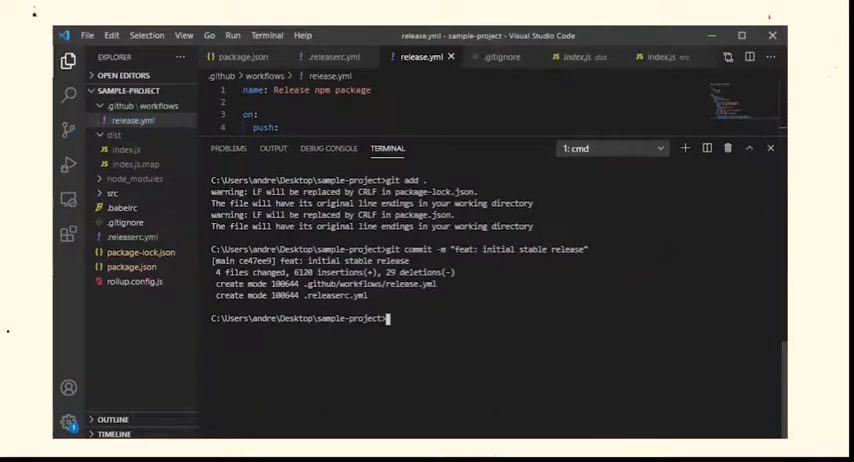
type("git push")
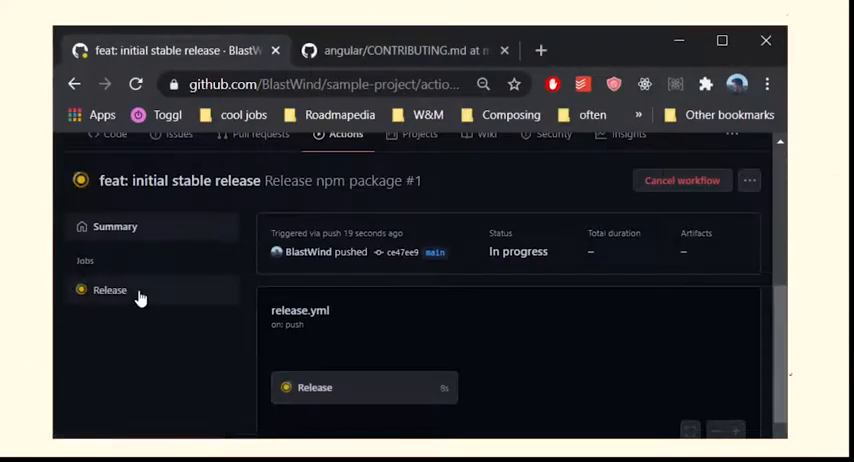
- View the Release job's progress in the repository's Actions run
left_click(108, 290)
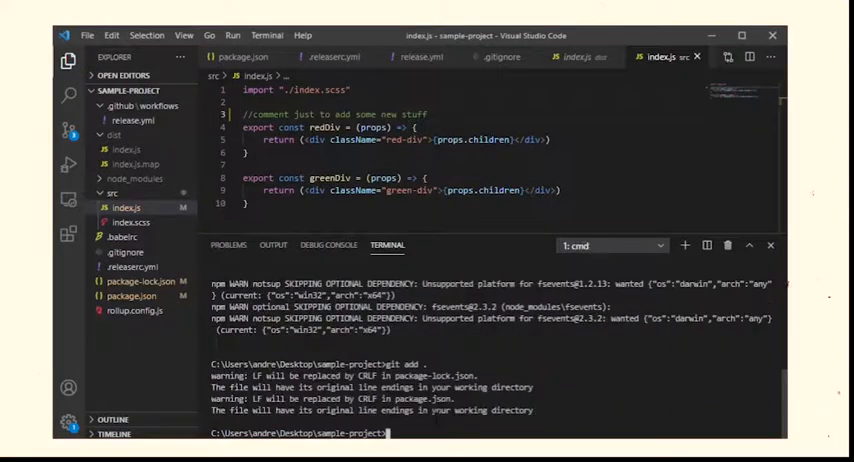
- Run git cz to start the Commitizen conventional commit prompt
type("git cz")
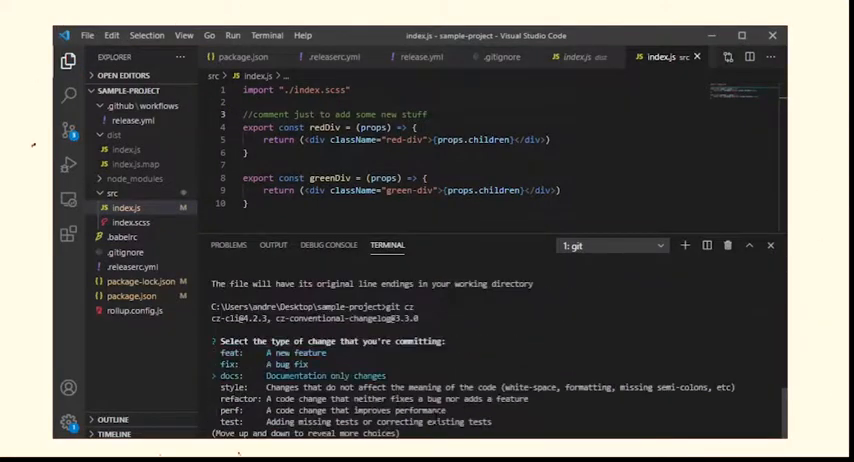